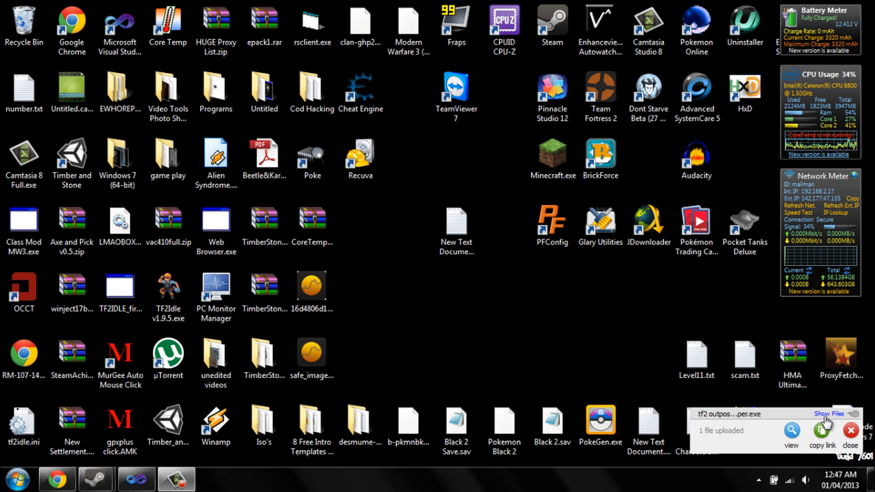
pyautogui.moveTo(556, 333)
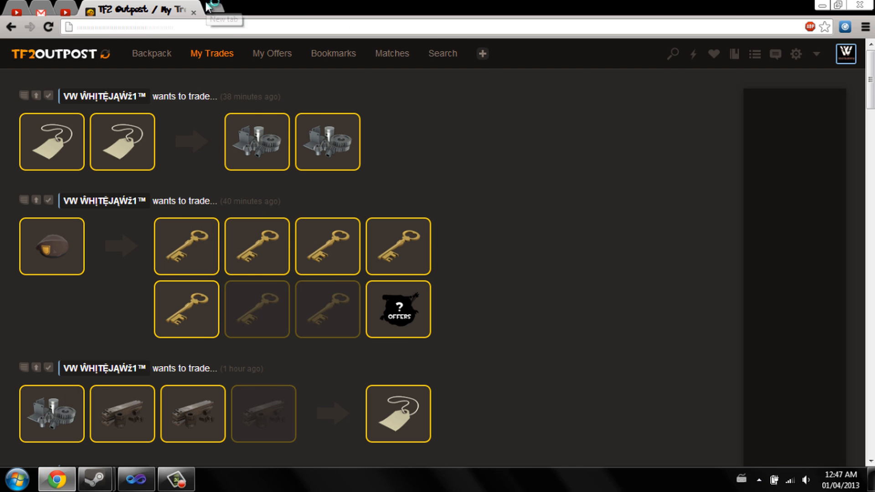
# Reopen the VirusTotal report for tf2 outpost autobumper.exe showing 0 / 46 detections
pyautogui.click(213, 10)
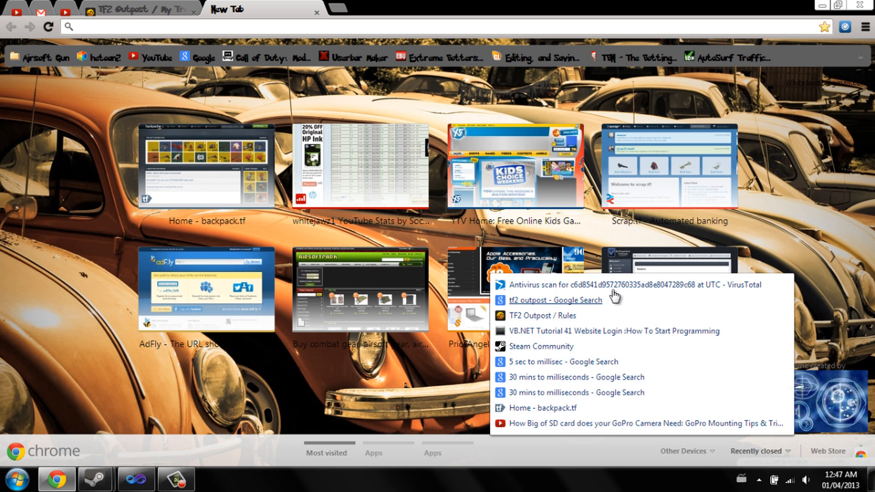
pyautogui.click(629, 284)
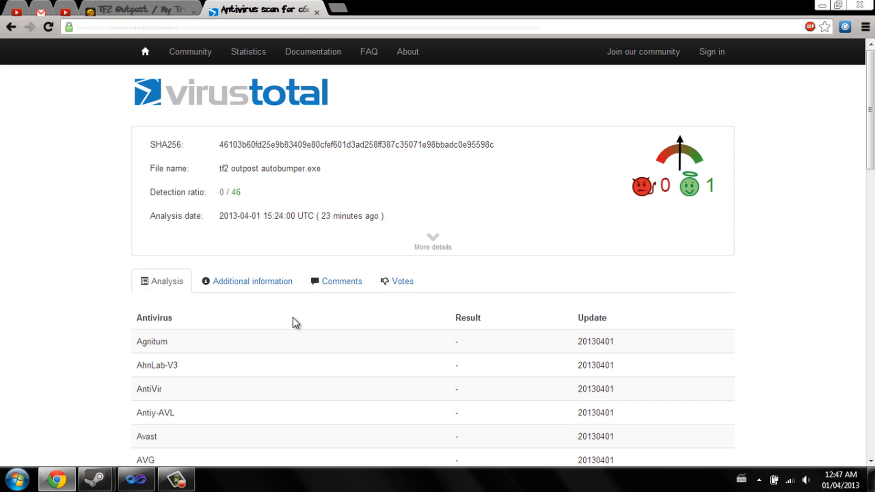
pyautogui.moveTo(304, 327)
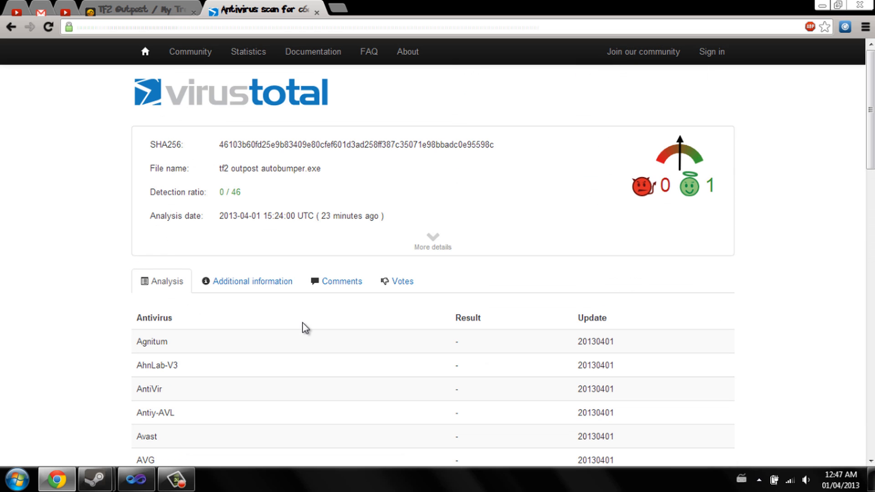
pyautogui.click(142, 10)
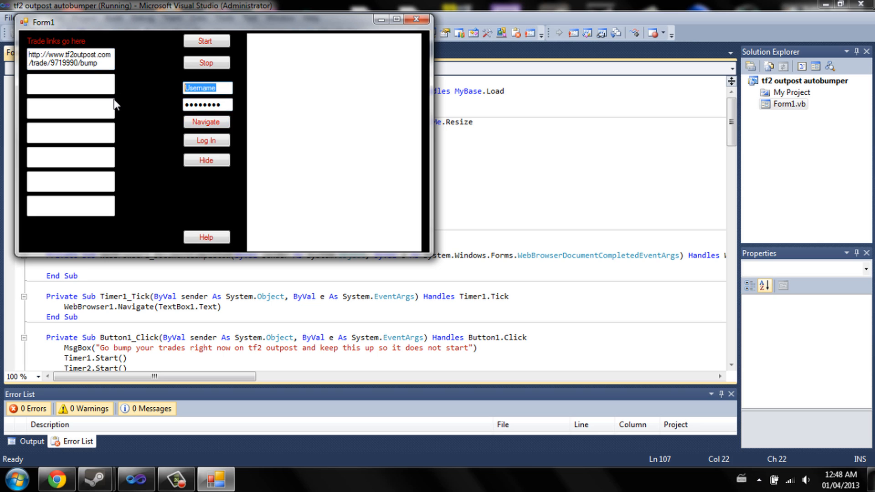
# Log in as 'white' via the built-in browser and confirm the logged-in message
pyautogui.write('whiteJawz1')
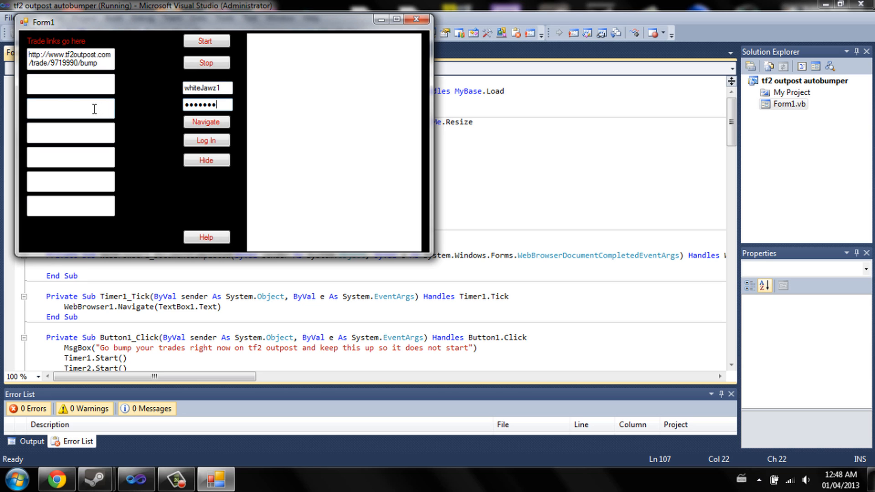
pyautogui.click(206, 140)
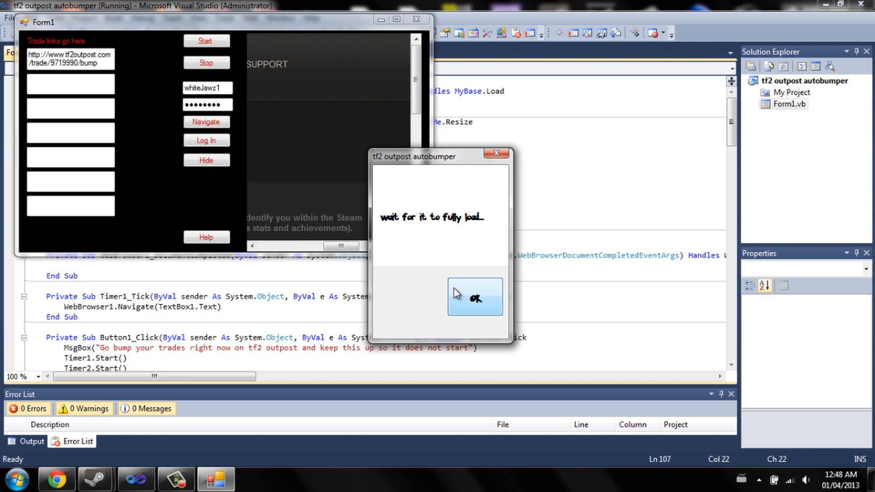
pyautogui.click(475, 296)
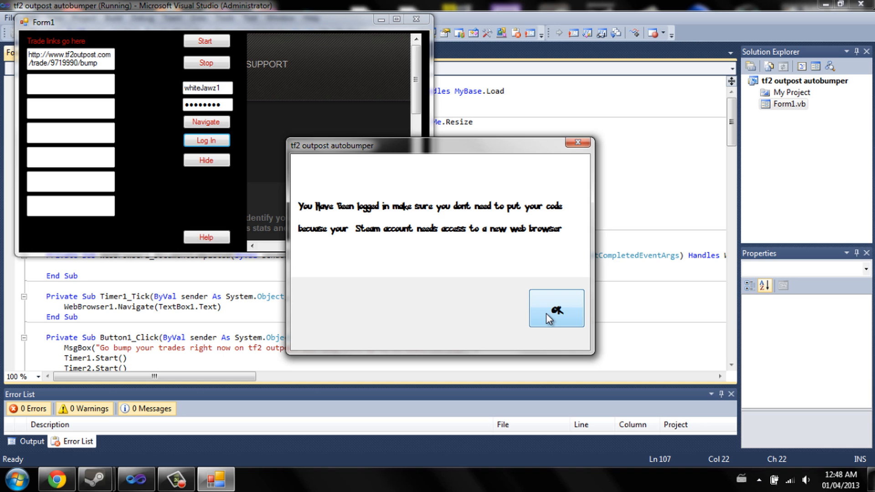
pyautogui.moveTo(481, 239)
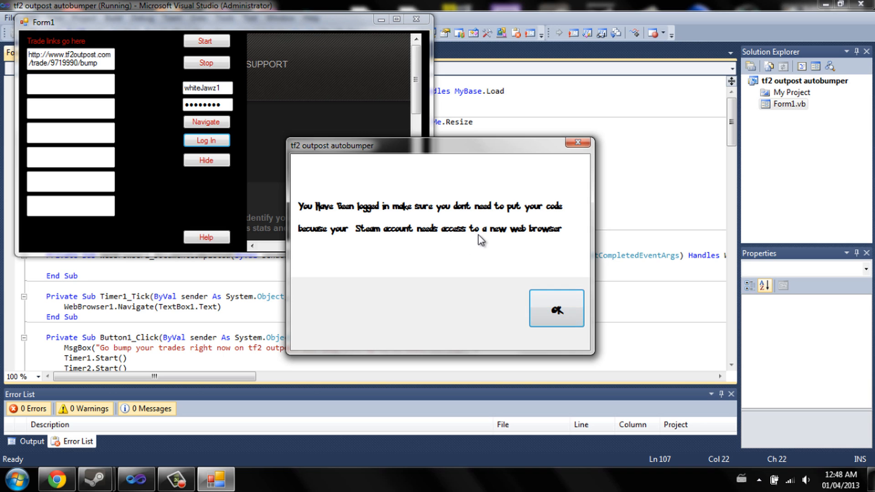
pyautogui.moveTo(472, 247)
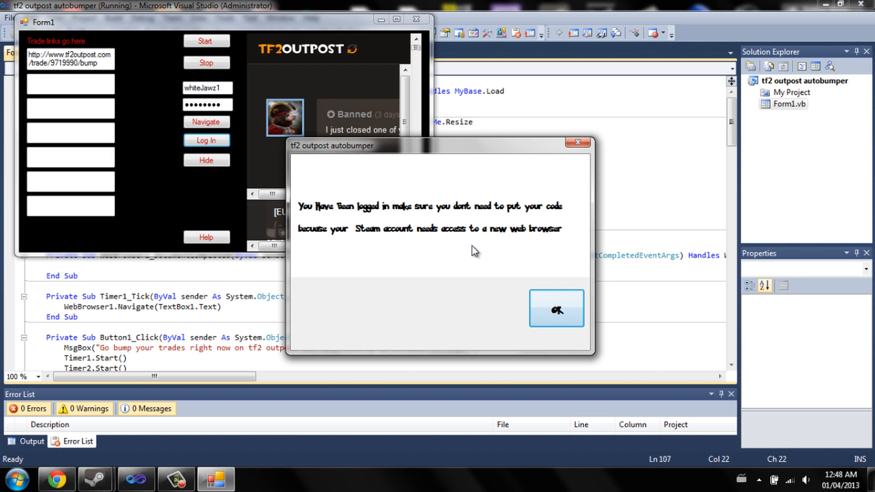
pyautogui.moveTo(470, 252)
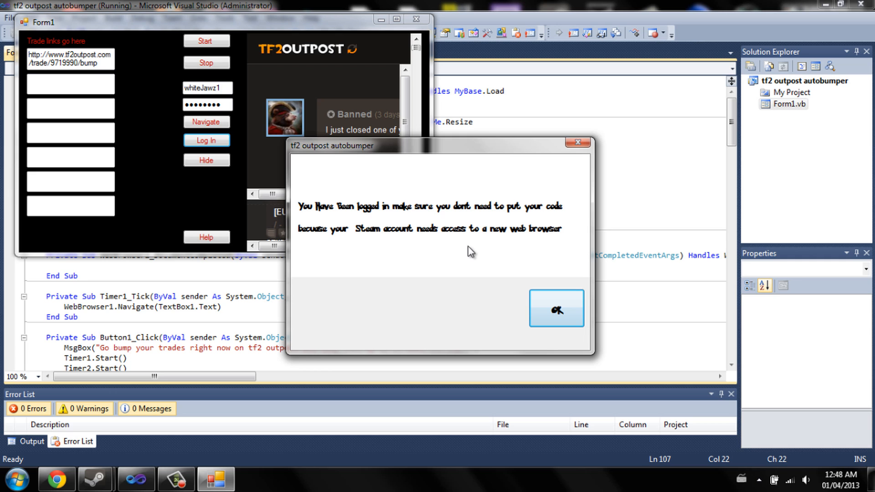
pyautogui.moveTo(296, 166)
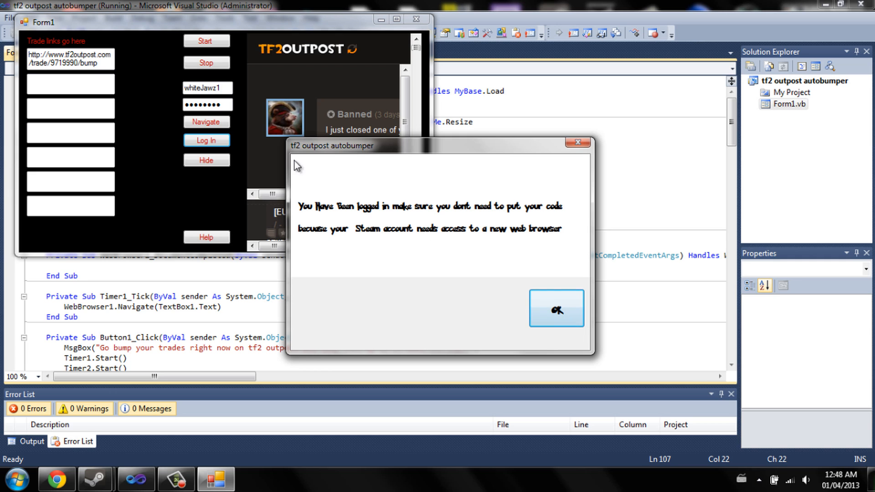
pyautogui.click(555, 308)
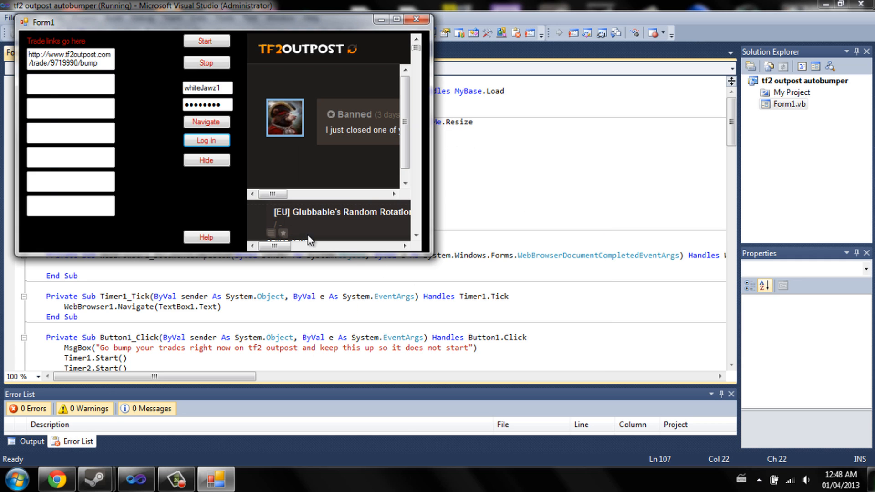
pyautogui.moveTo(232, 204)
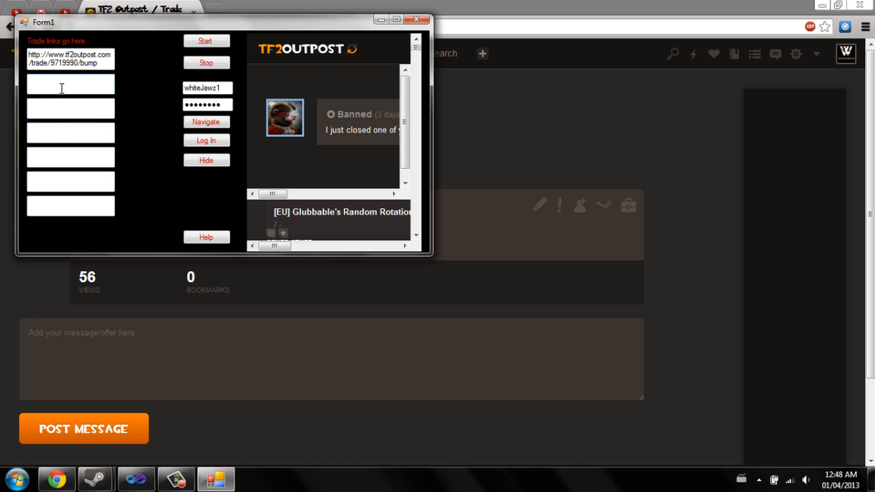
pyautogui.write('http://www.tf2outpost.com/trade/9687705')
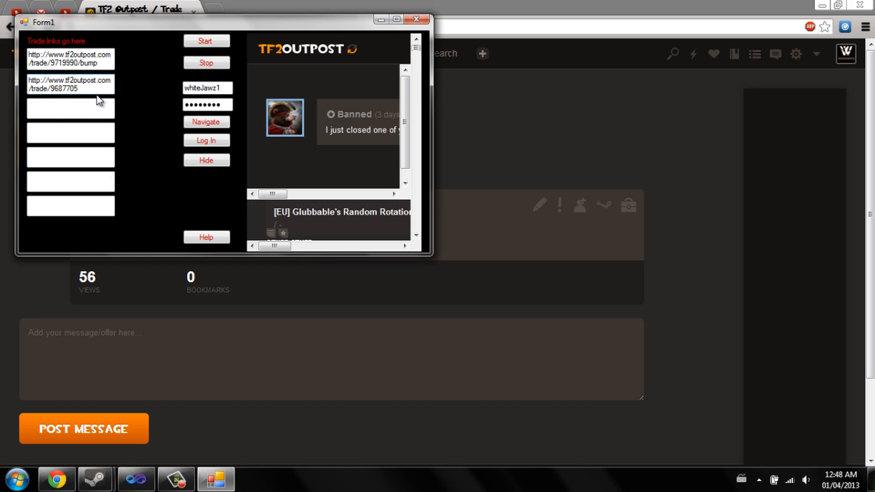
pyautogui.write('/bump')
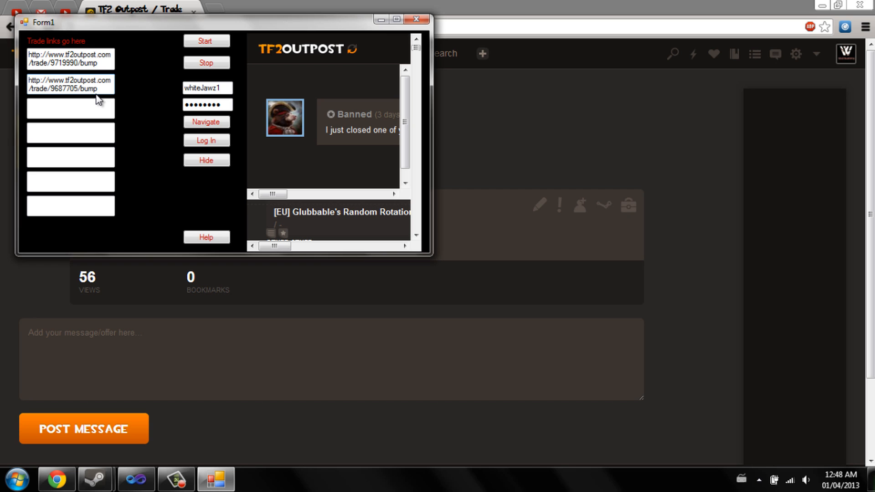
pyautogui.moveTo(150, 73)
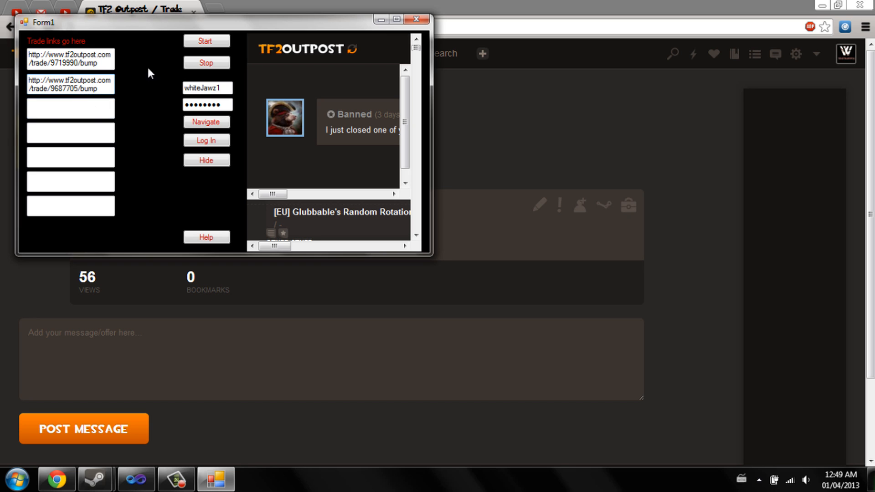
pyautogui.click(206, 41)
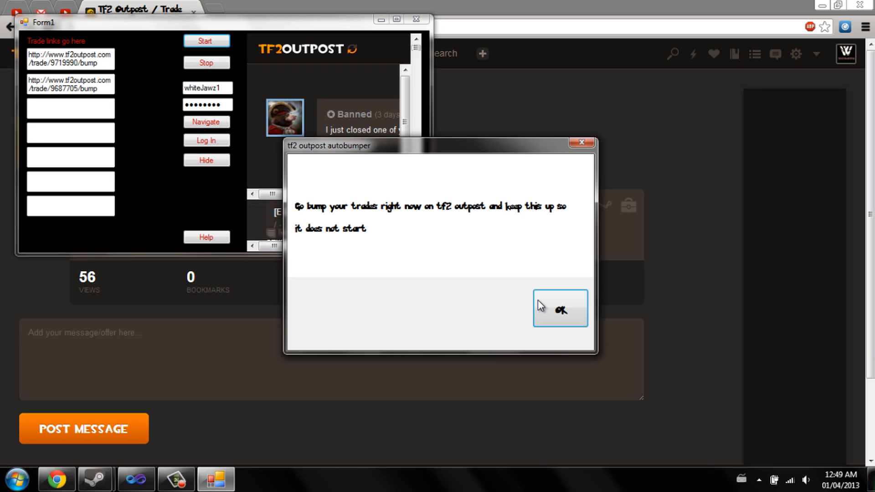
pyautogui.moveTo(554, 314)
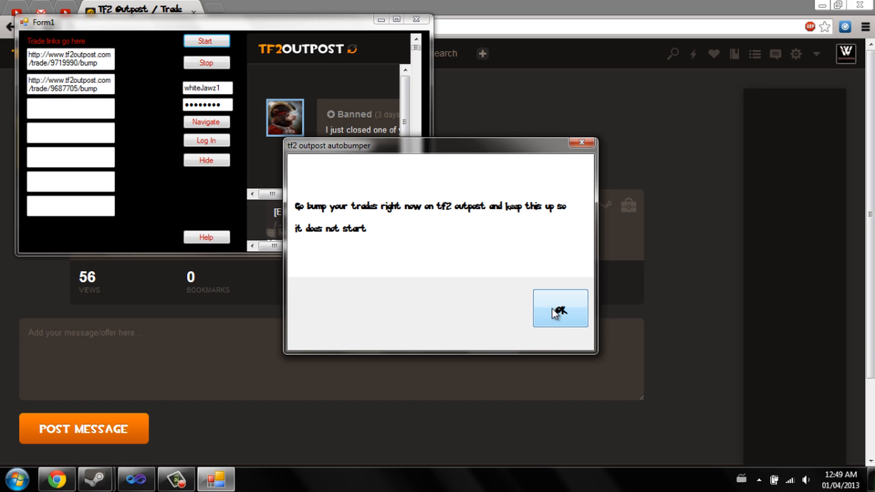
pyautogui.moveTo(540, 313)
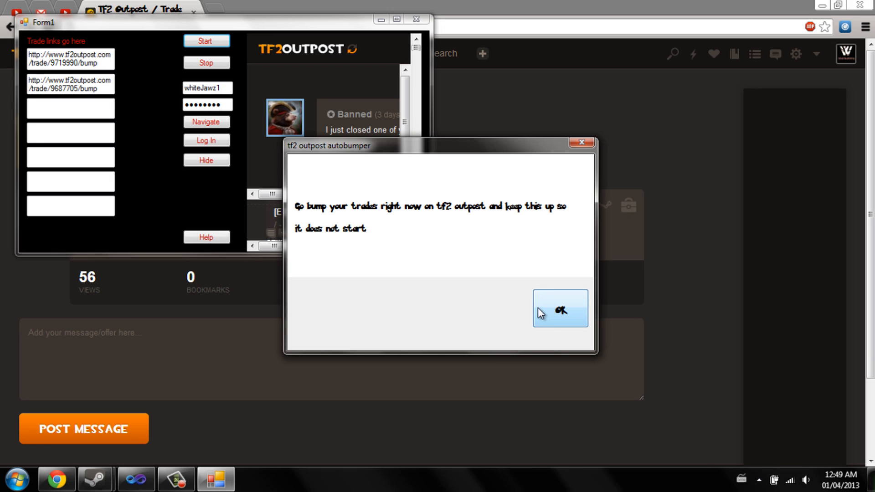
# Check My Trades for the fresh bump and dismiss the bump and link-format messages
pyautogui.click(558, 309)
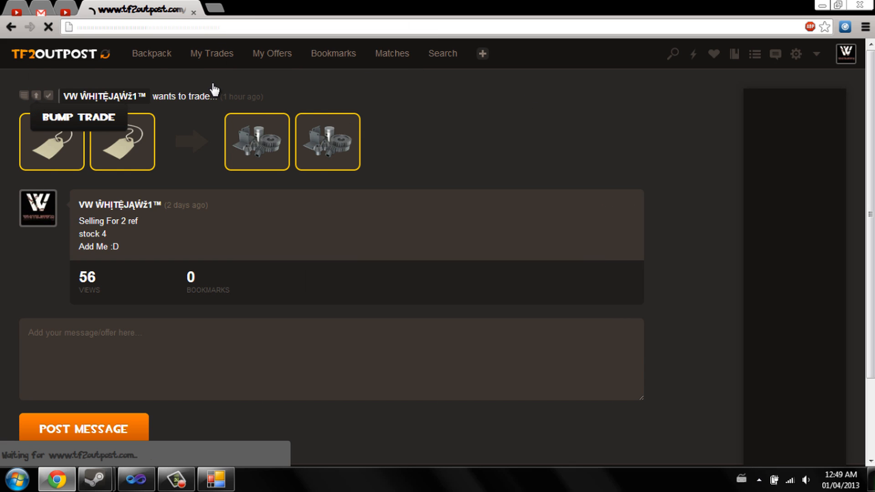
pyautogui.click(210, 53)
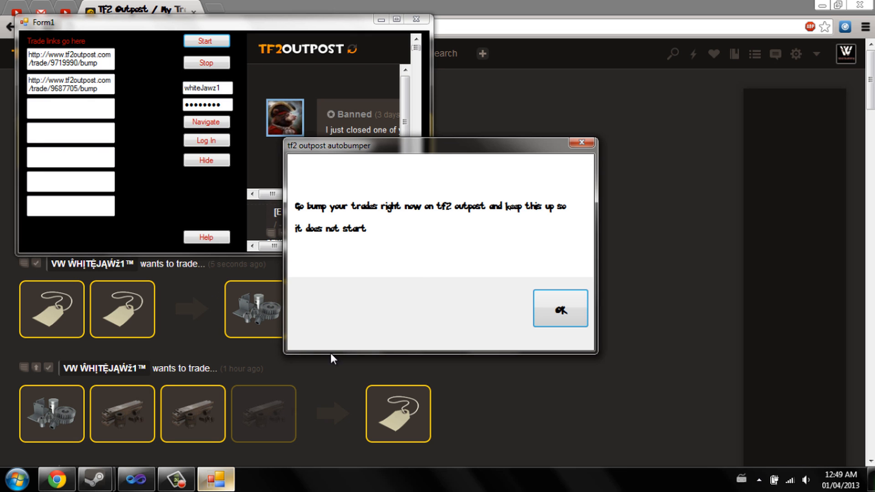
pyautogui.click(561, 309)
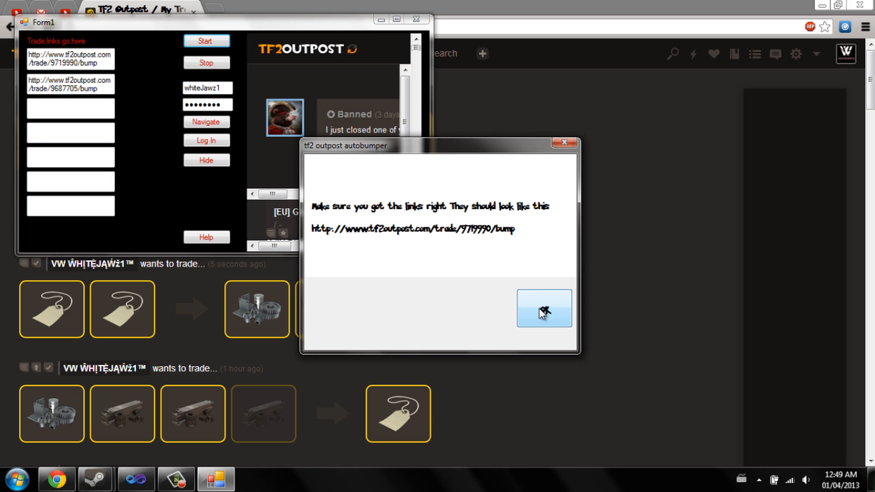
pyautogui.click(544, 309)
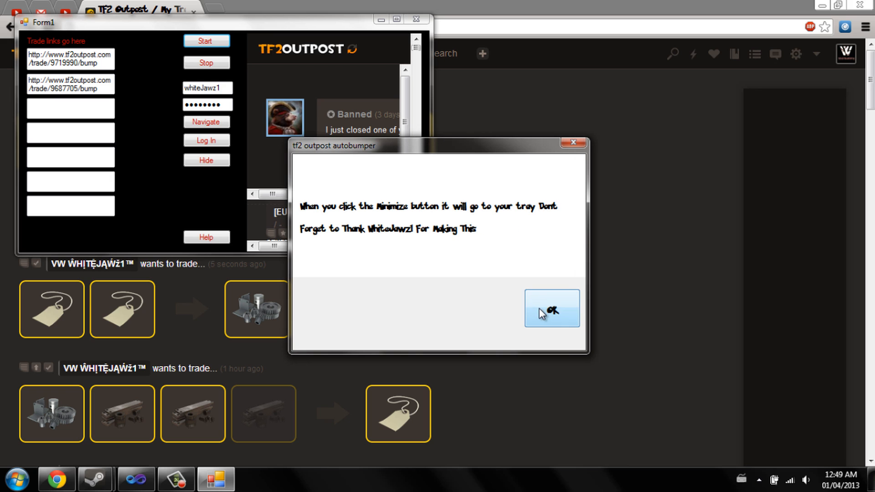
pyautogui.moveTo(377, 39)
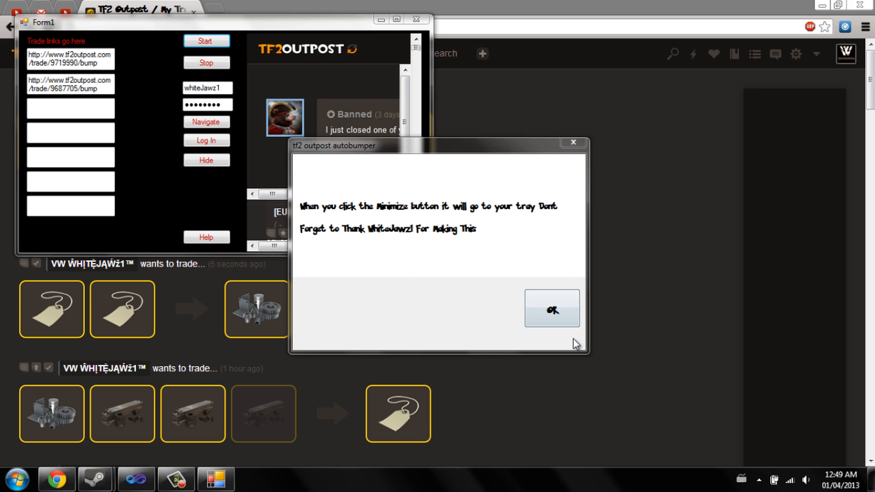
# Close the final minimize-to-tray message, leaving the form with both bump links
pyautogui.click(553, 309)
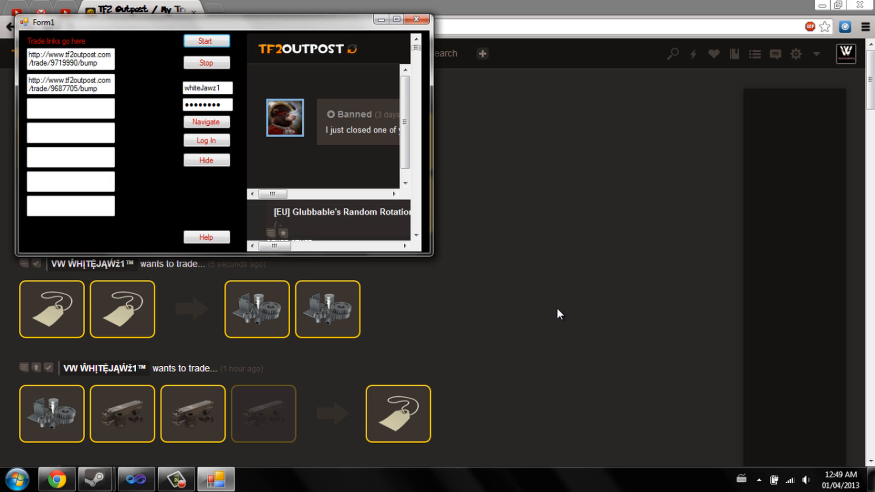
pyautogui.moveTo(238, 184)
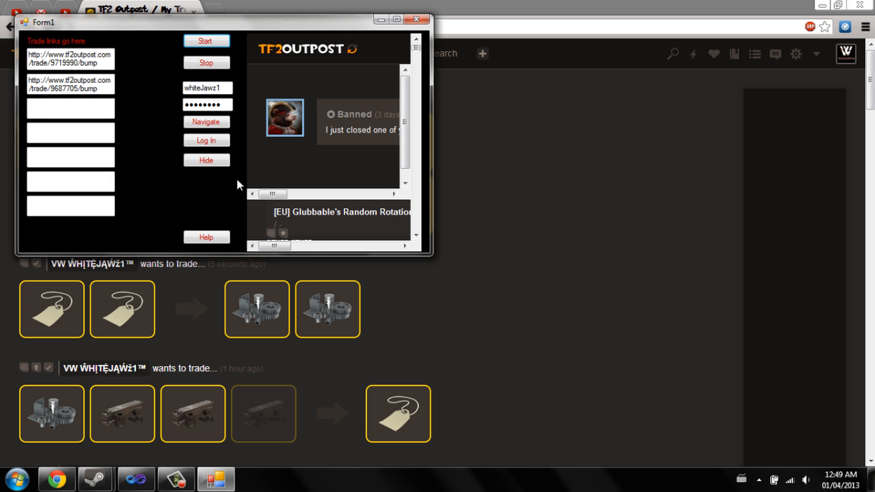
pyautogui.moveTo(209, 228)
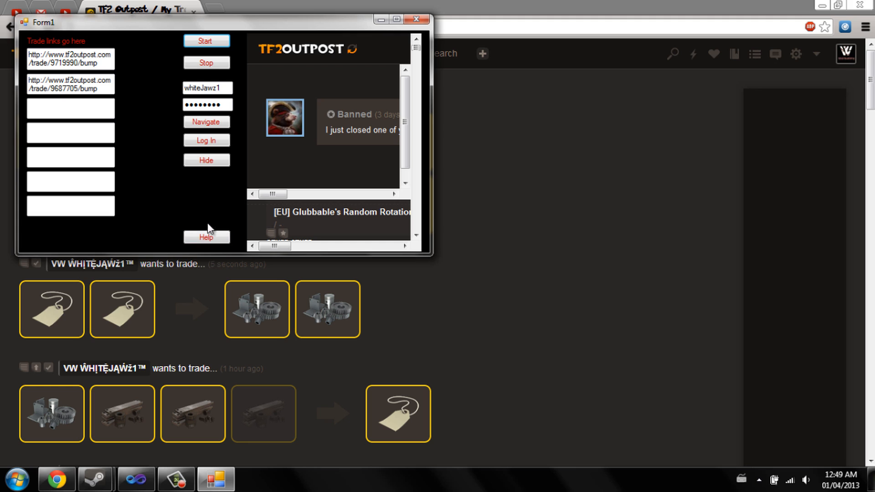
pyautogui.moveTo(209, 229)
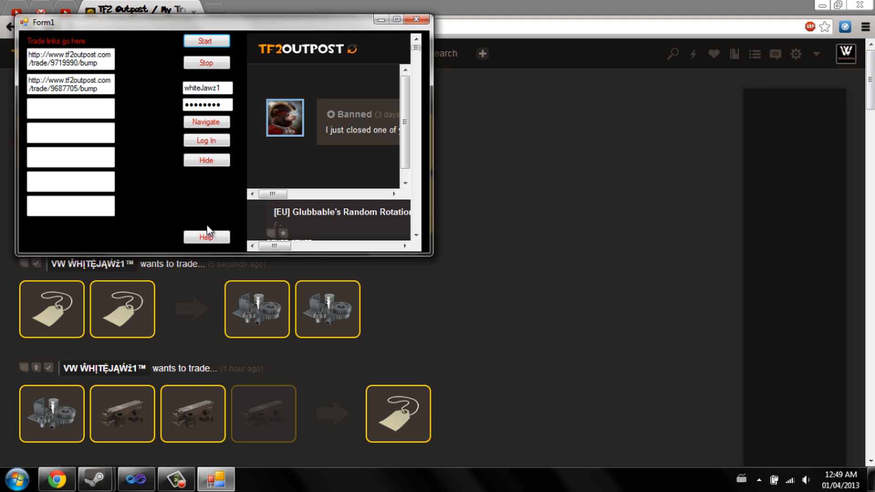
pyautogui.moveTo(167, 212)
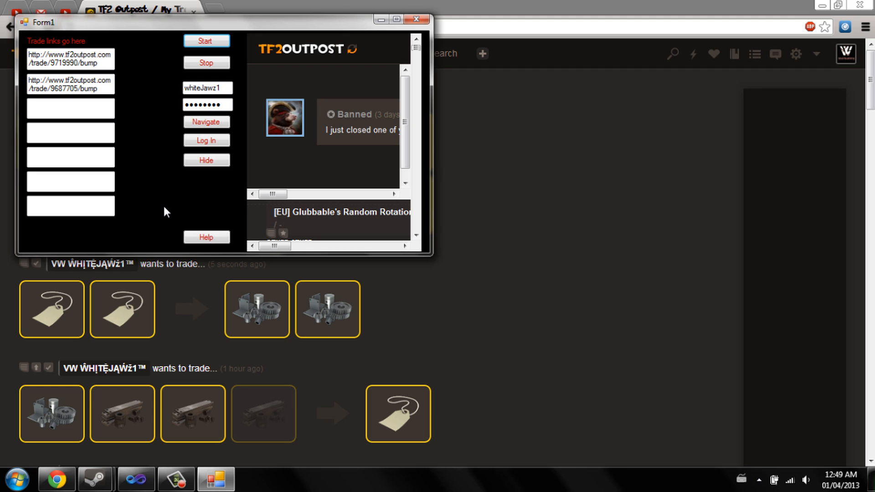
pyautogui.moveTo(165, 207)
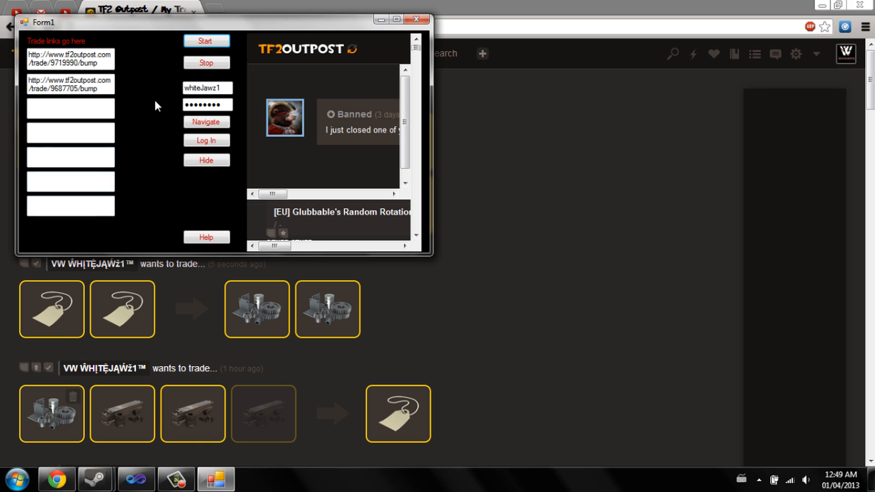
pyautogui.moveTo(175, 138)
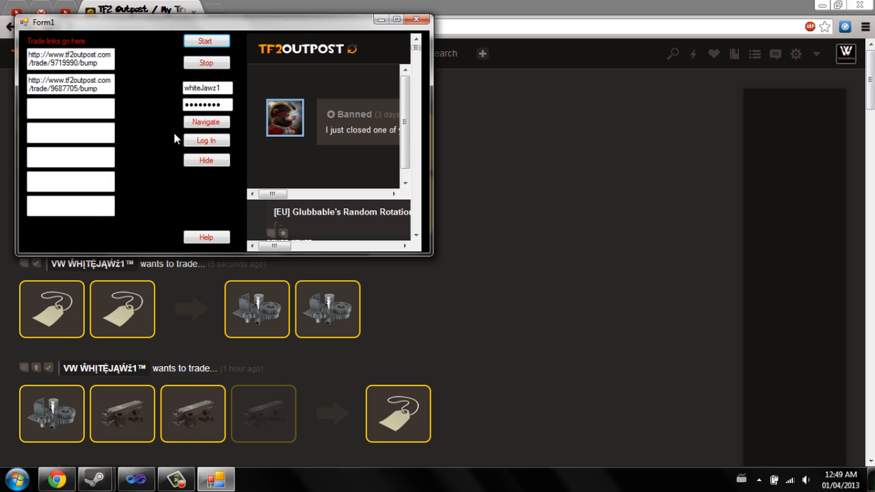
pyautogui.moveTo(171, 139)
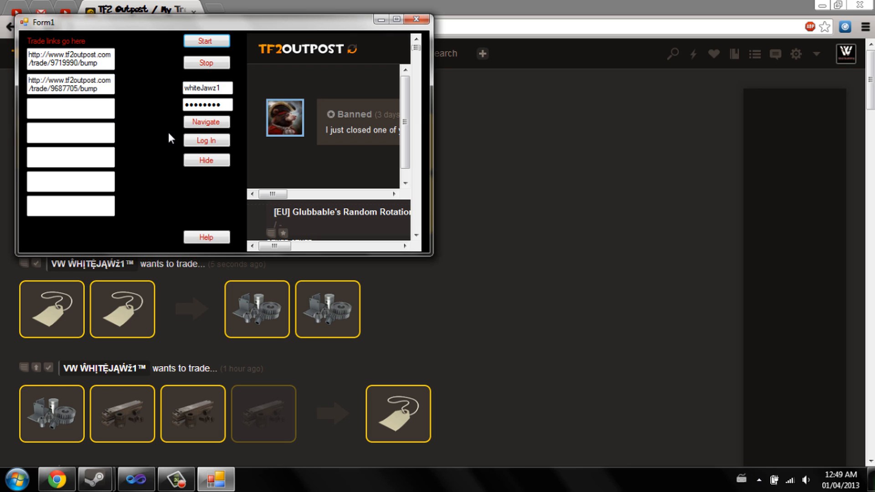
pyautogui.moveTo(166, 138)
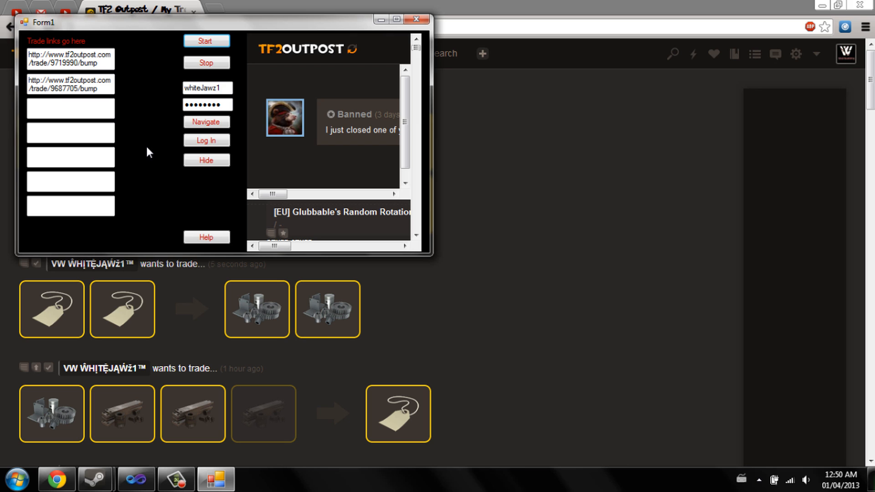
pyautogui.moveTo(138, 151)
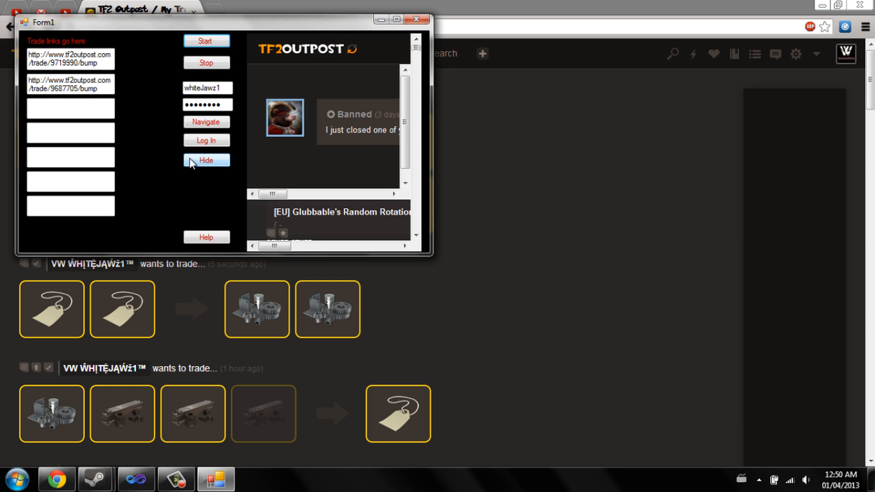
# Hide the embedded browser panel and login fields, leaving the two trade links visible
pyautogui.click(206, 161)
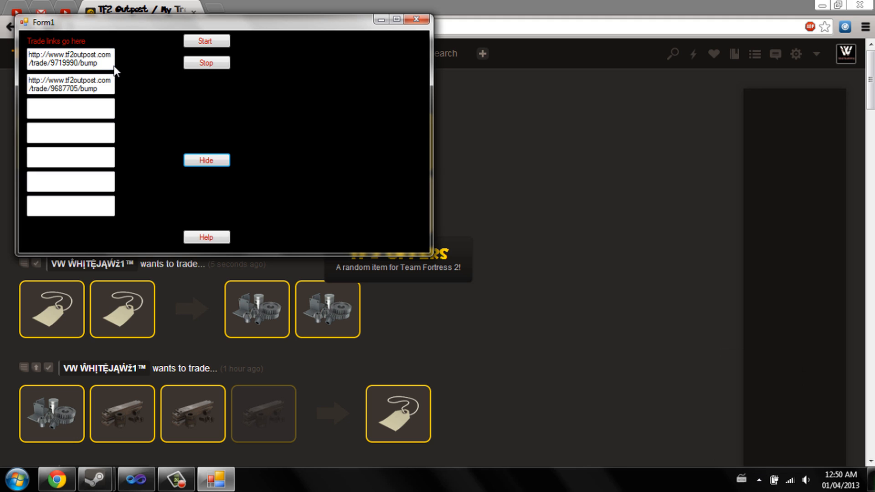
pyautogui.moveTo(149, 125)
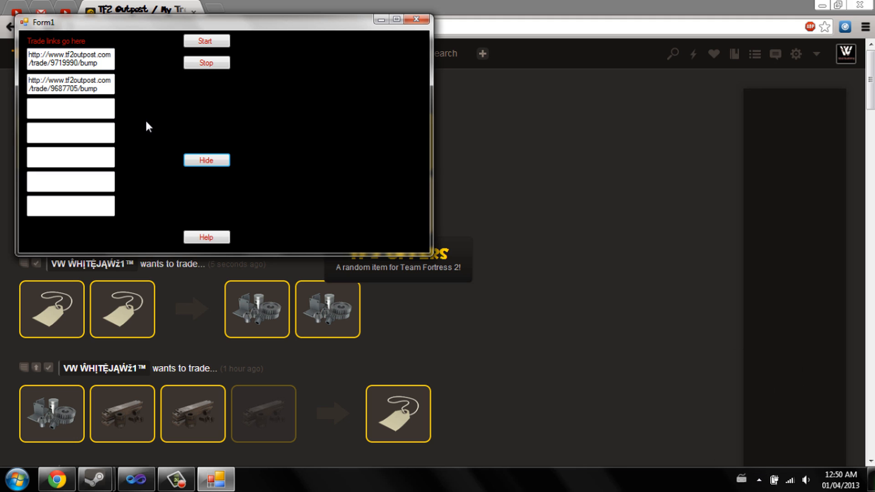
pyautogui.moveTo(131, 116)
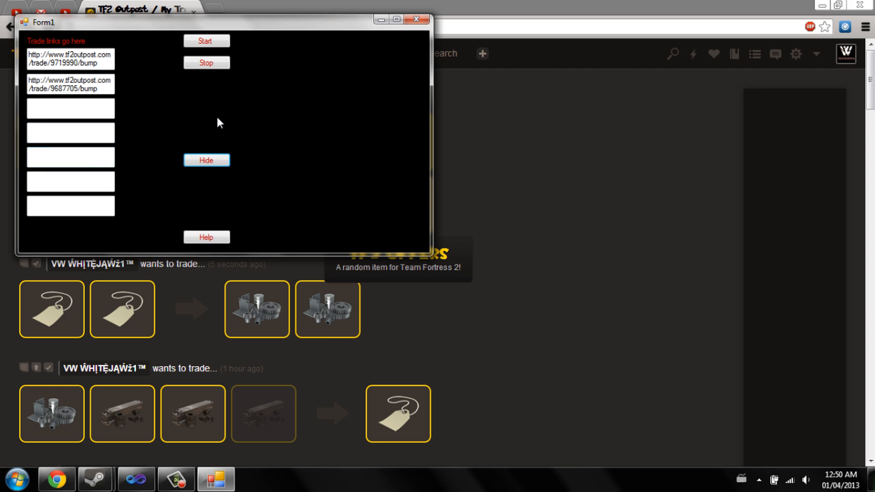
pyautogui.moveTo(361, 63)
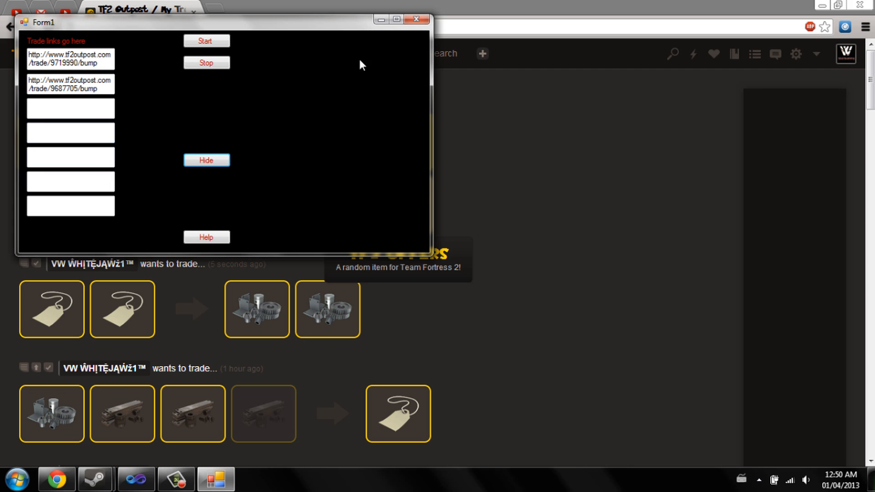